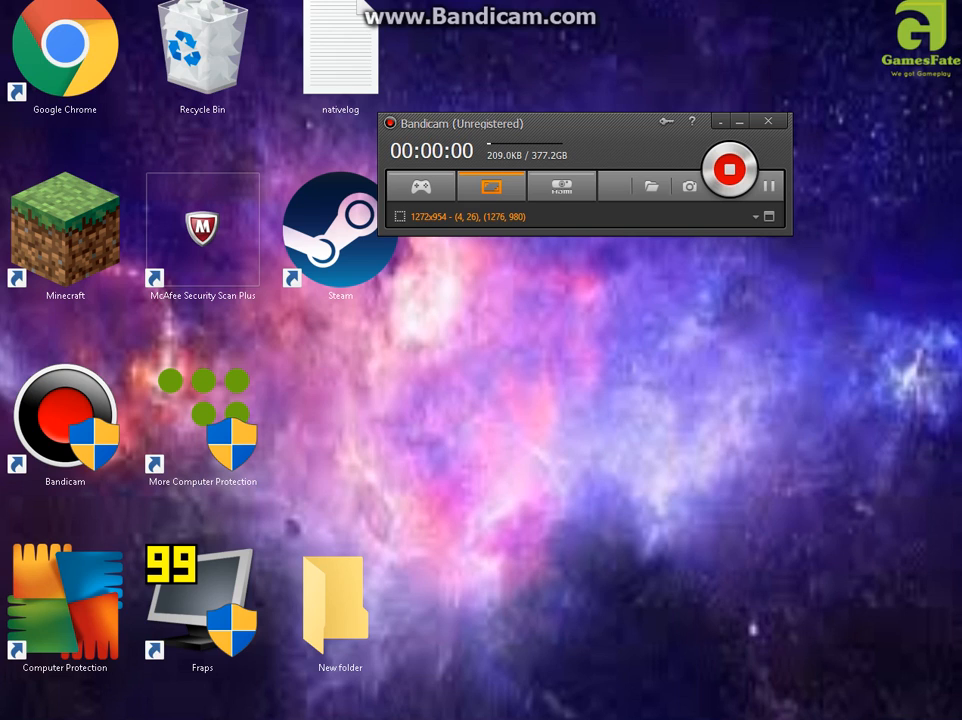
# Switch Bandicam to the extended UI and land on the Video tab after visiting Image.
pyautogui.click(729, 169)
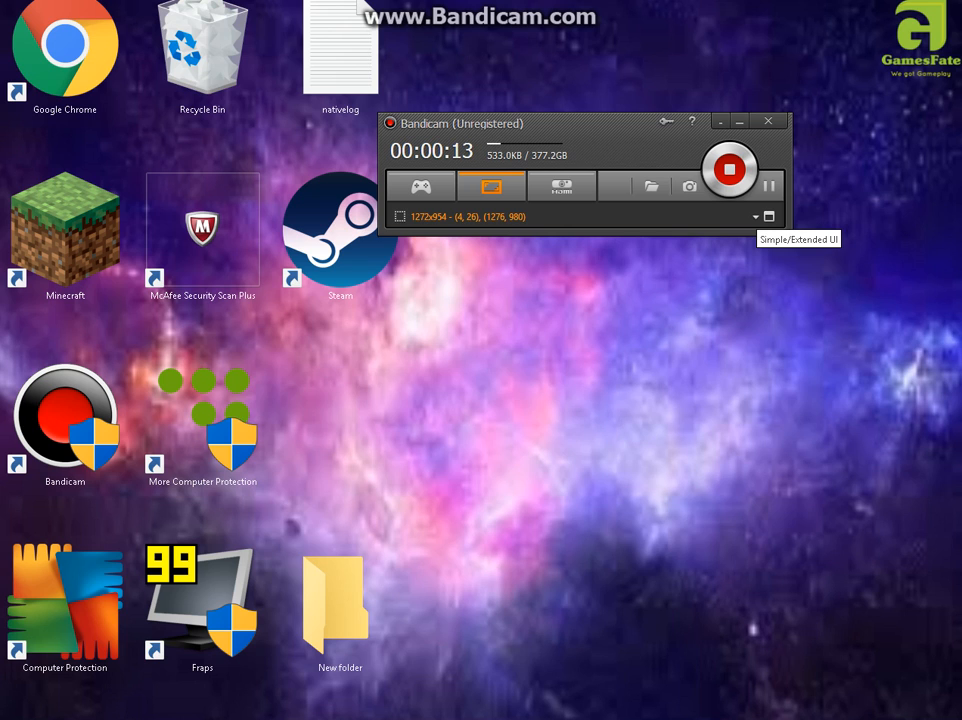
pyautogui.click(768, 216)
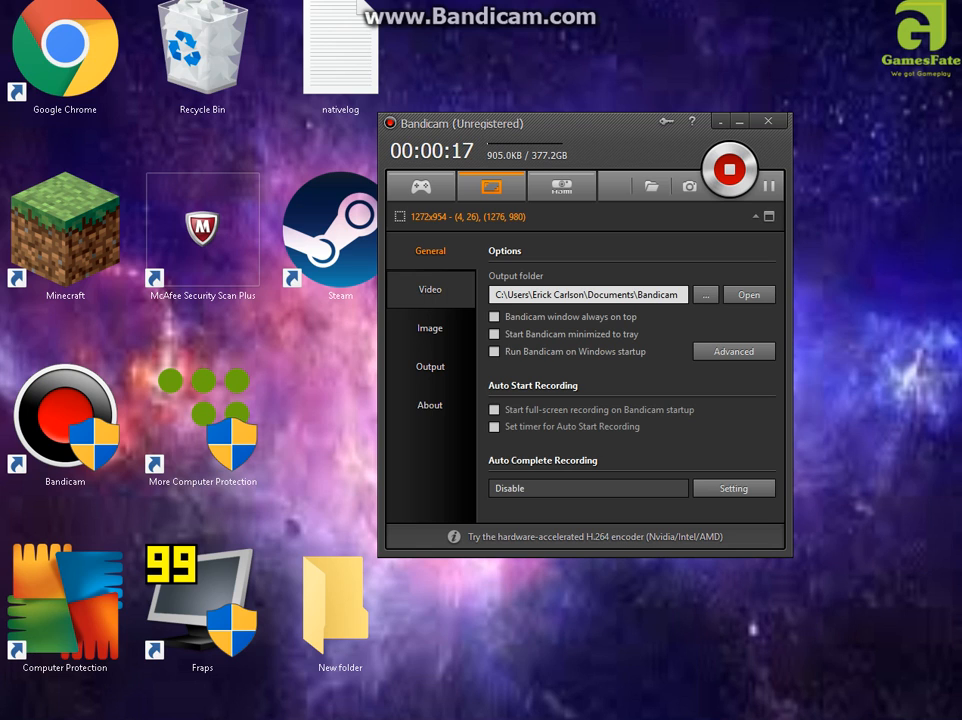
pyautogui.click(429, 289)
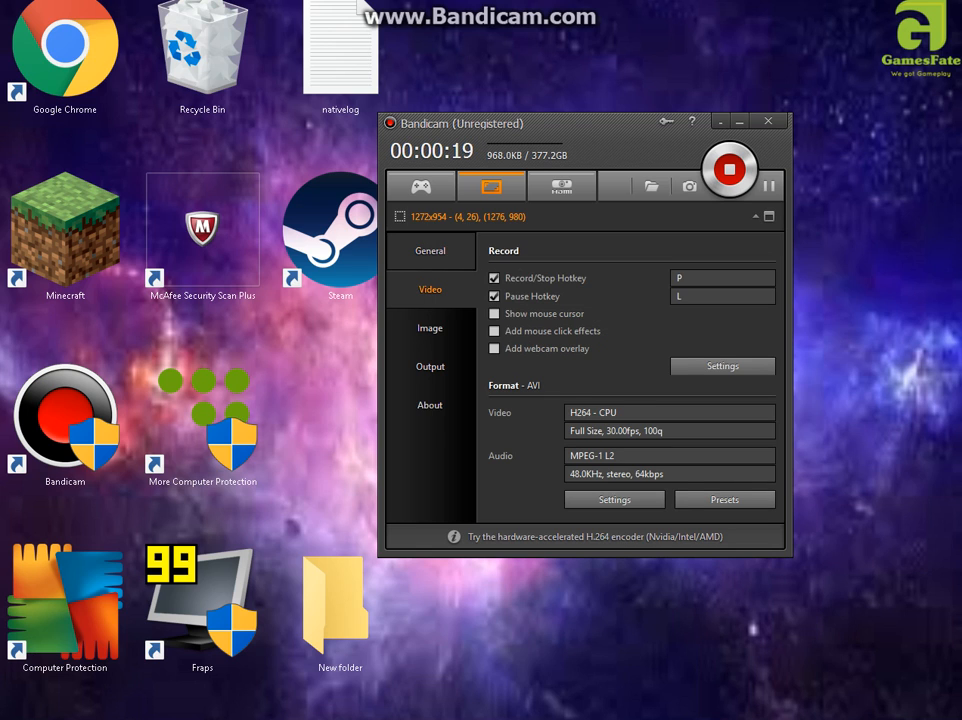
pyautogui.click(430, 327)
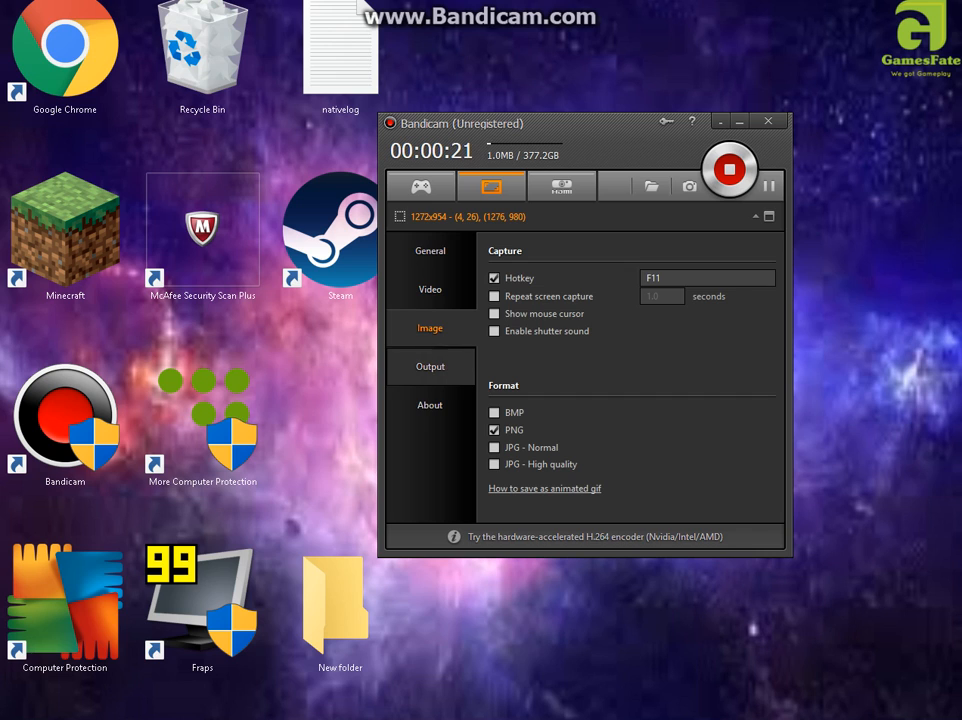
pyautogui.click(430, 289)
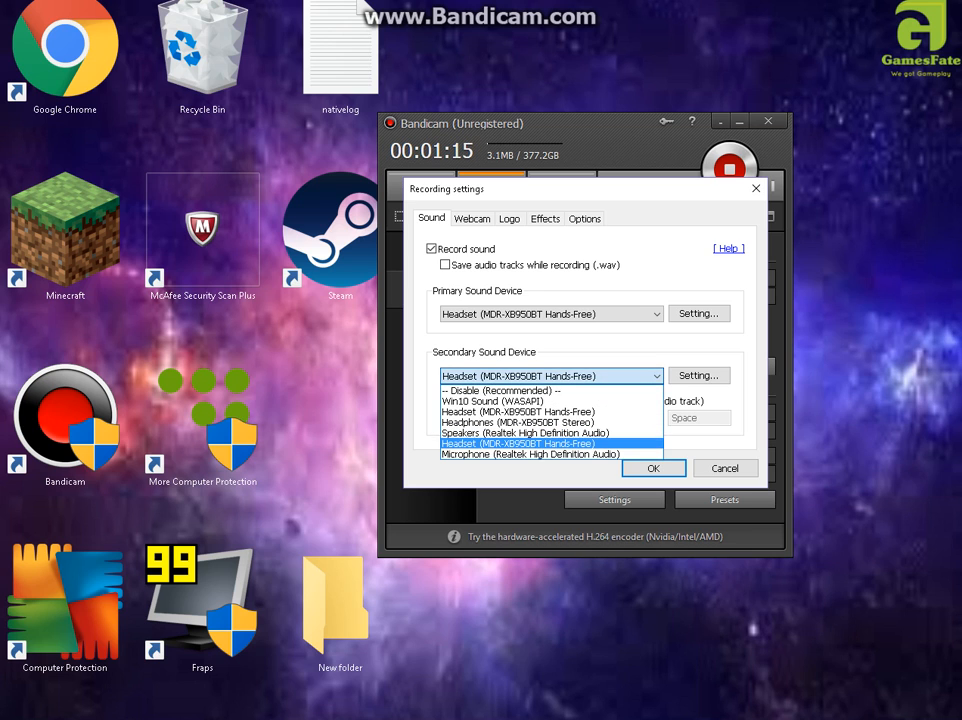
# Choose the headset as the secondary sound device.
pyautogui.click(519, 443)
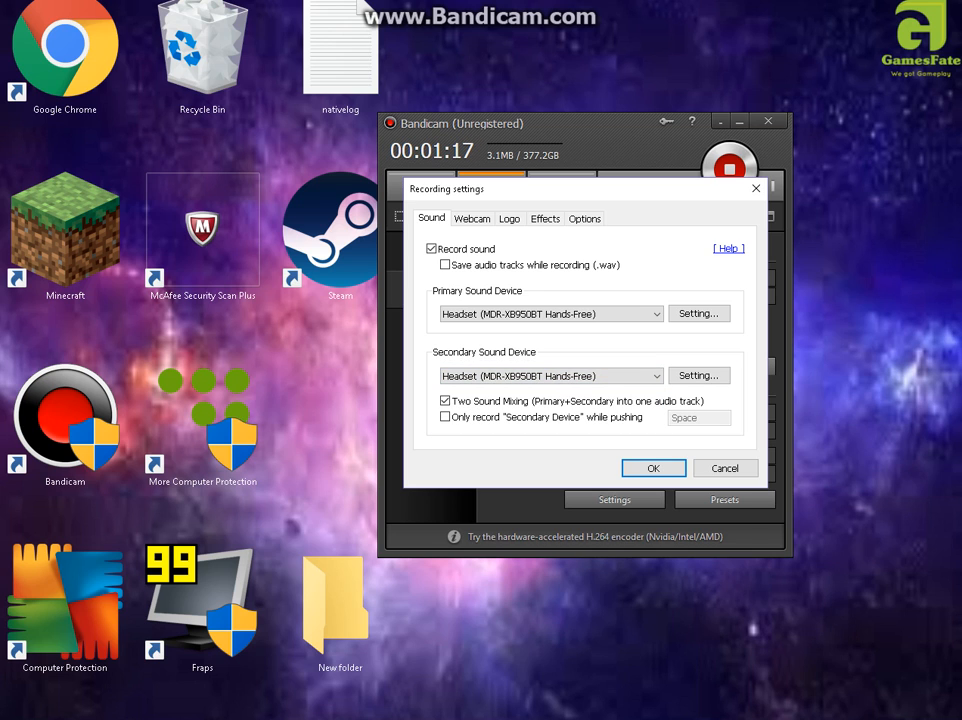
pyautogui.click(698, 313)
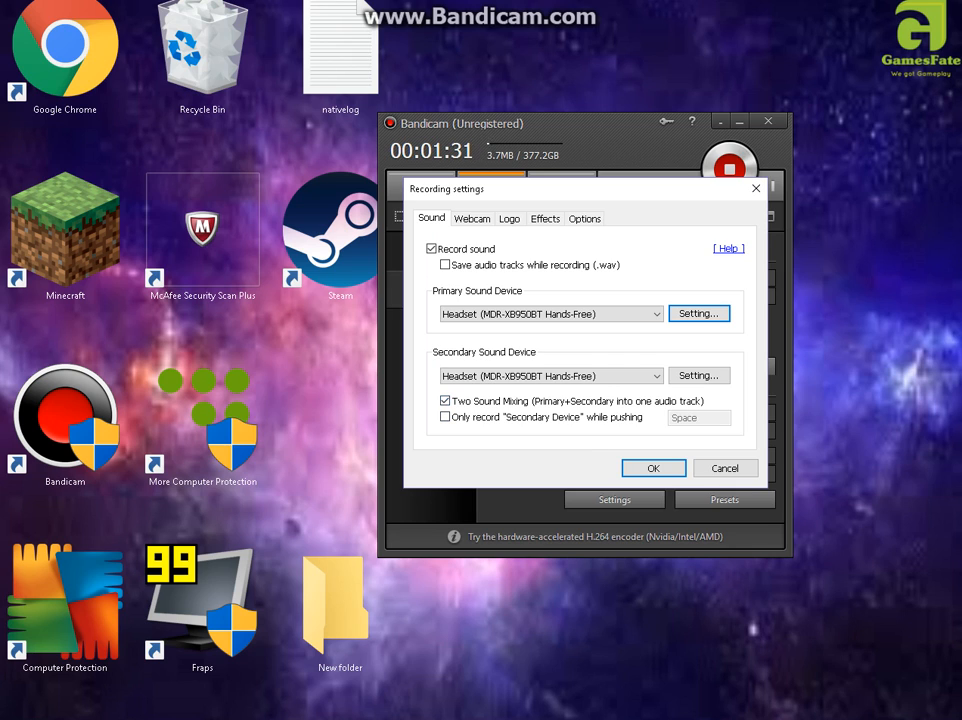
# Adjust the remaining sound options and confirm the Recording settings with OK.
pyautogui.click(445, 401)
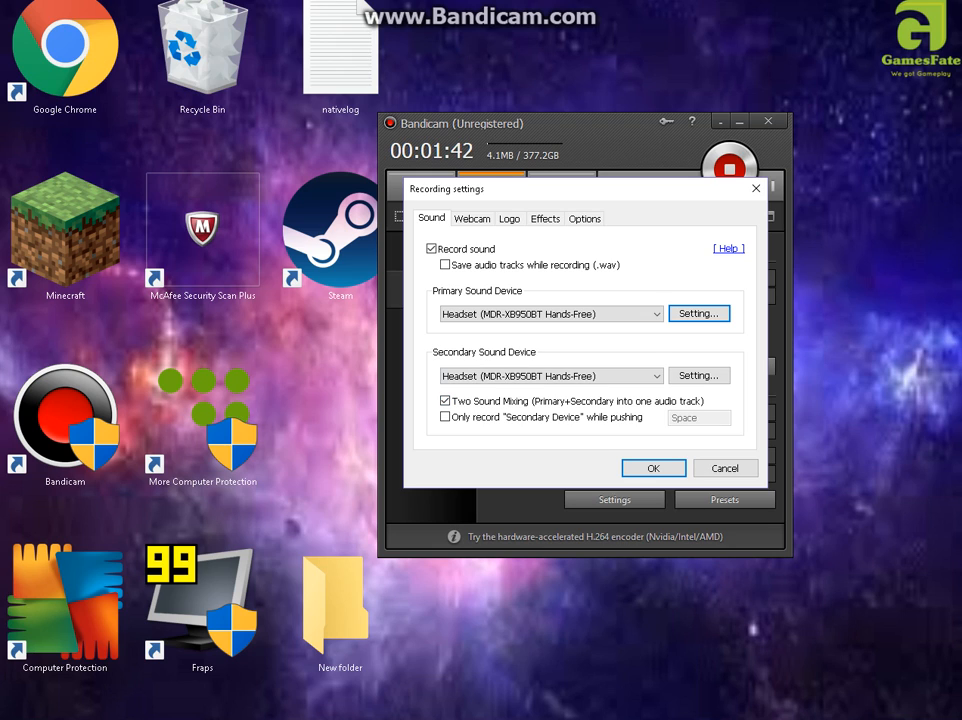
pyautogui.click(445, 417)
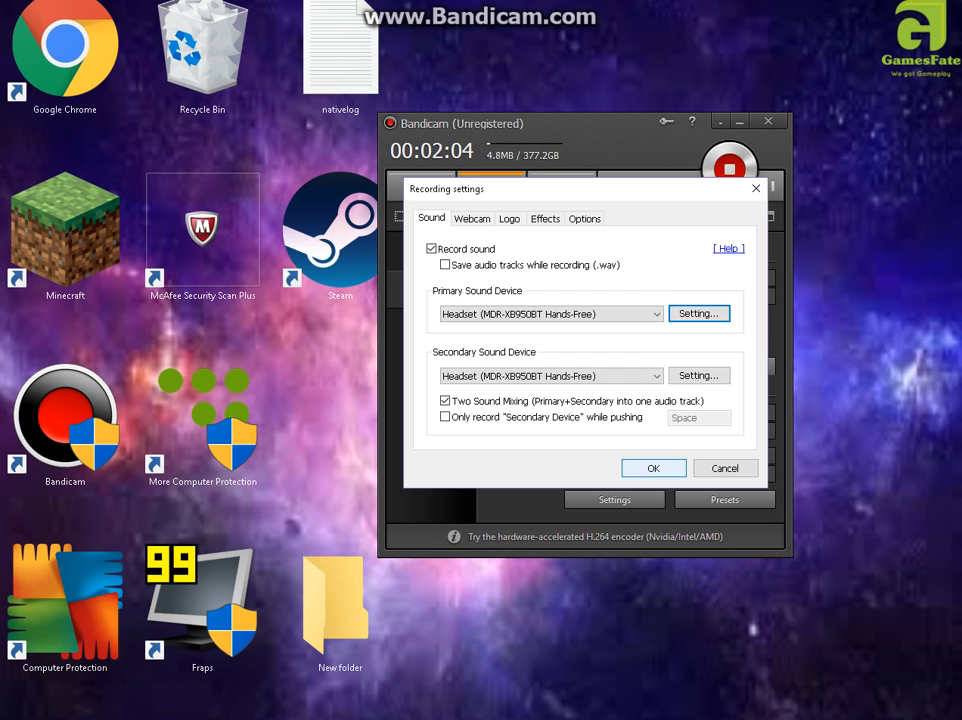
pyautogui.click(653, 468)
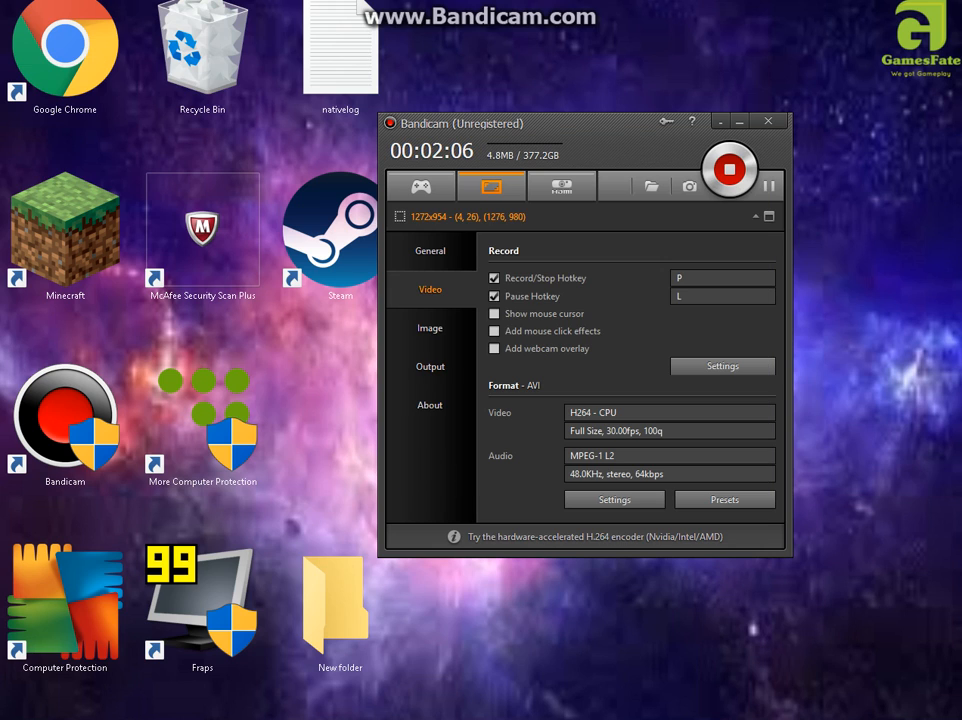